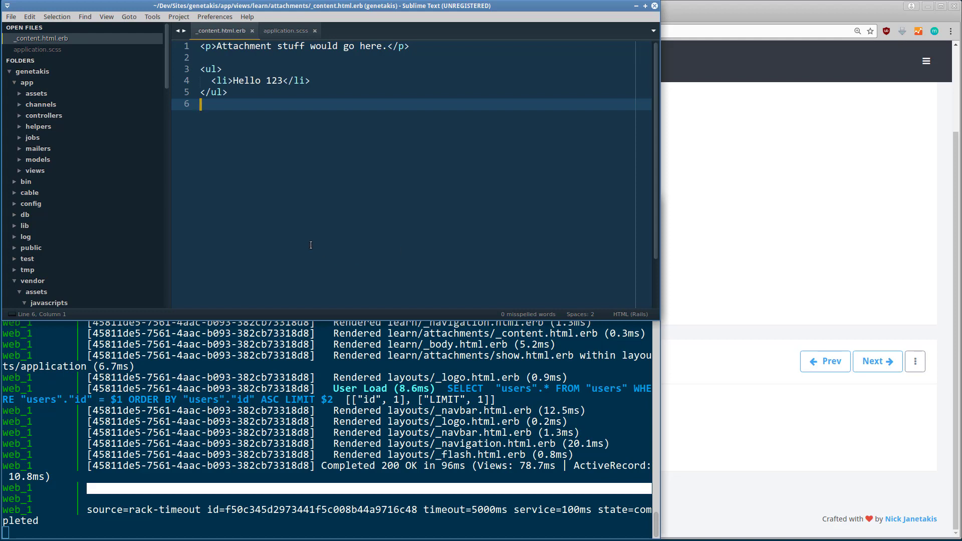
pyautogui.moveTo(310, 307)
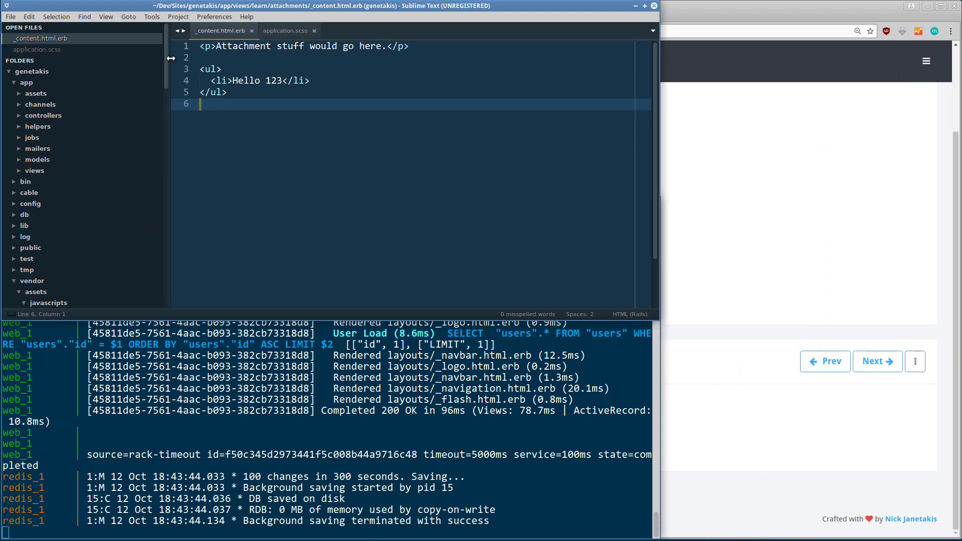
# Switch to application.scss and read down past the Bootstrap imports to the file's last lines.
pyautogui.scroll(-3)
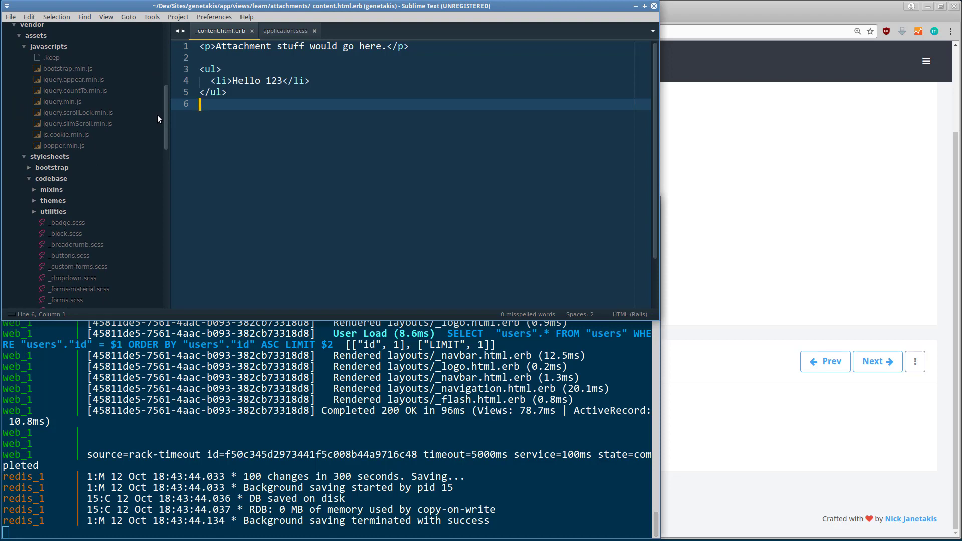
pyautogui.scroll(-3)
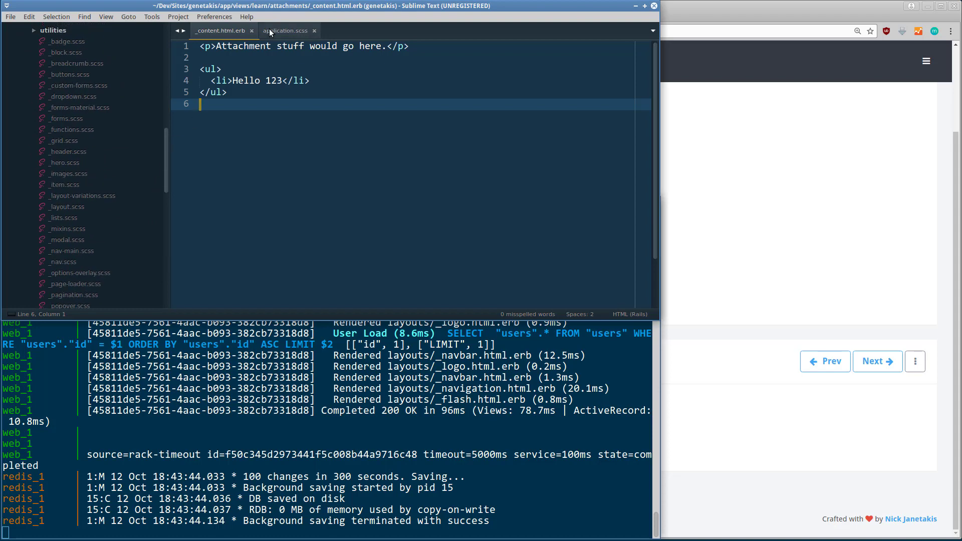
pyautogui.click(286, 30)
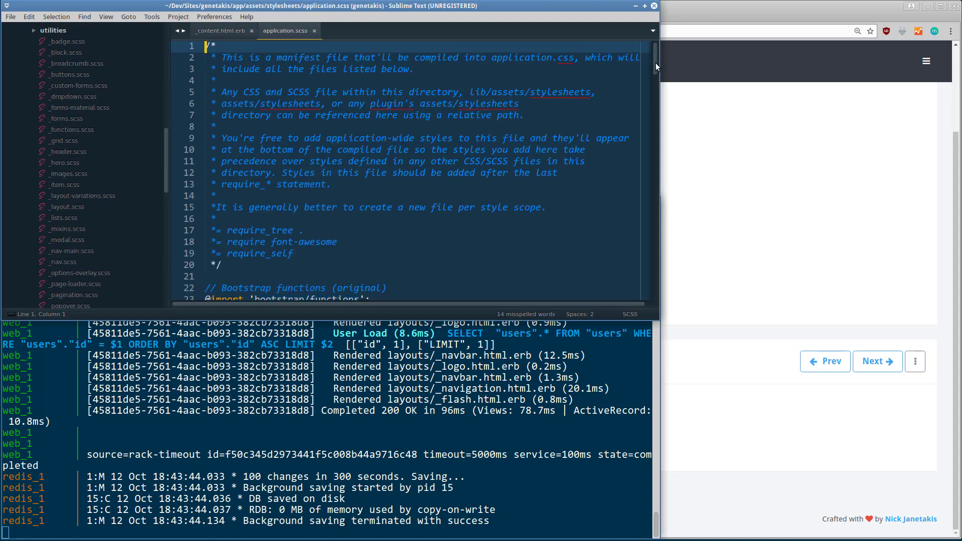
pyautogui.scroll(-3)
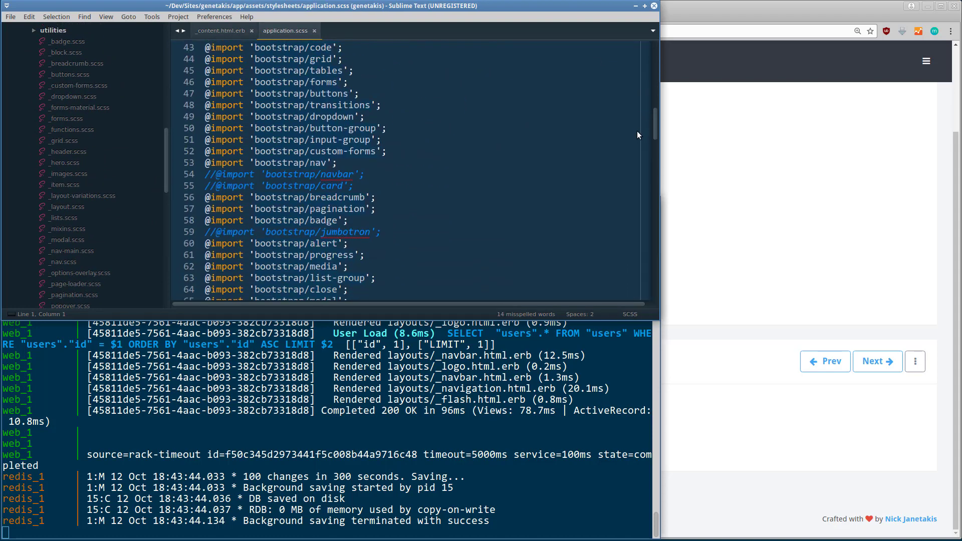
pyautogui.scroll(-3)
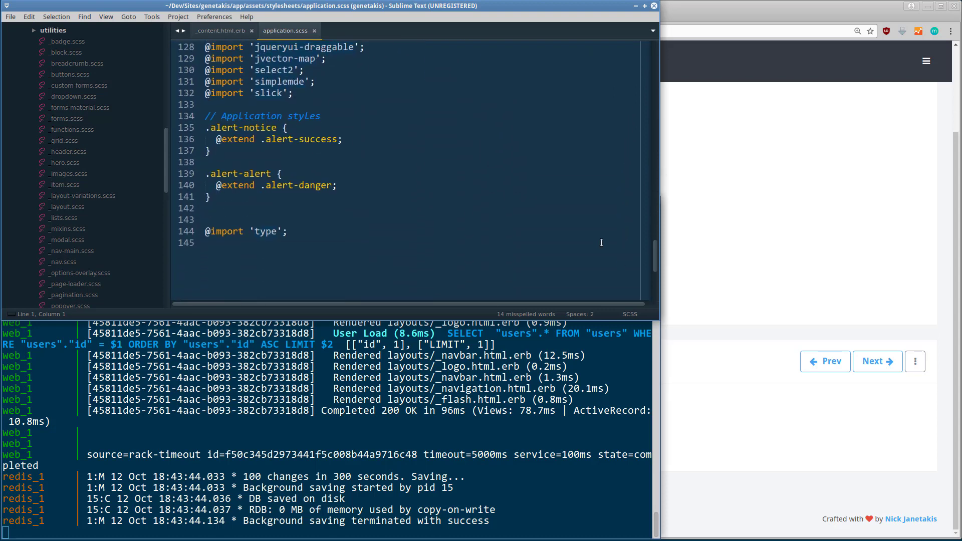
pyautogui.click(221, 30)
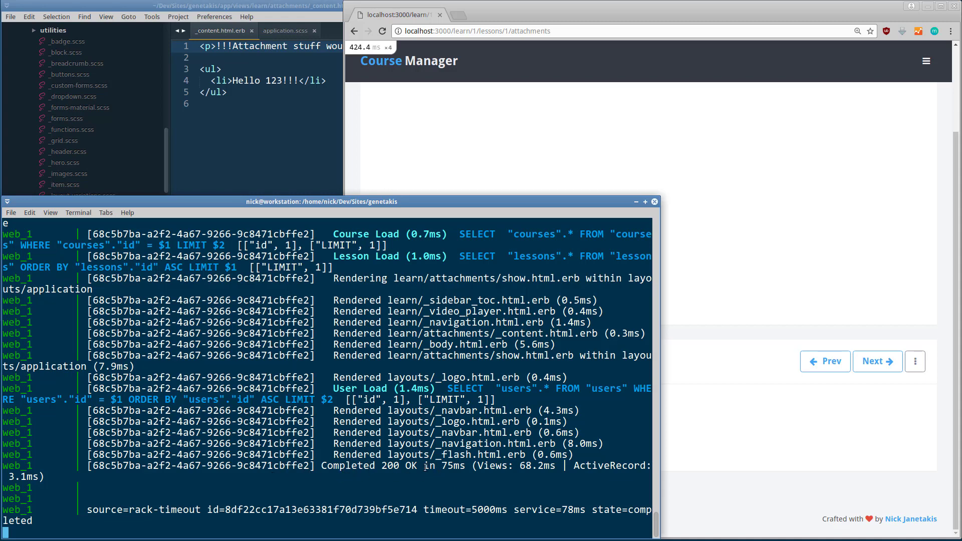
# Highlight '75ms' in the terminal's Completed 200 OK line for the reloaded attachments page.
pyautogui.doubleClick(454, 465)
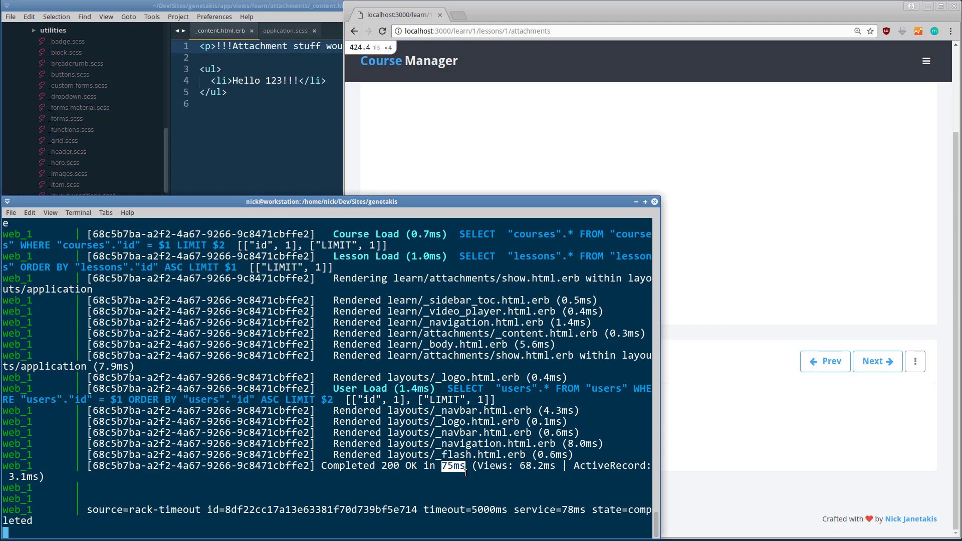